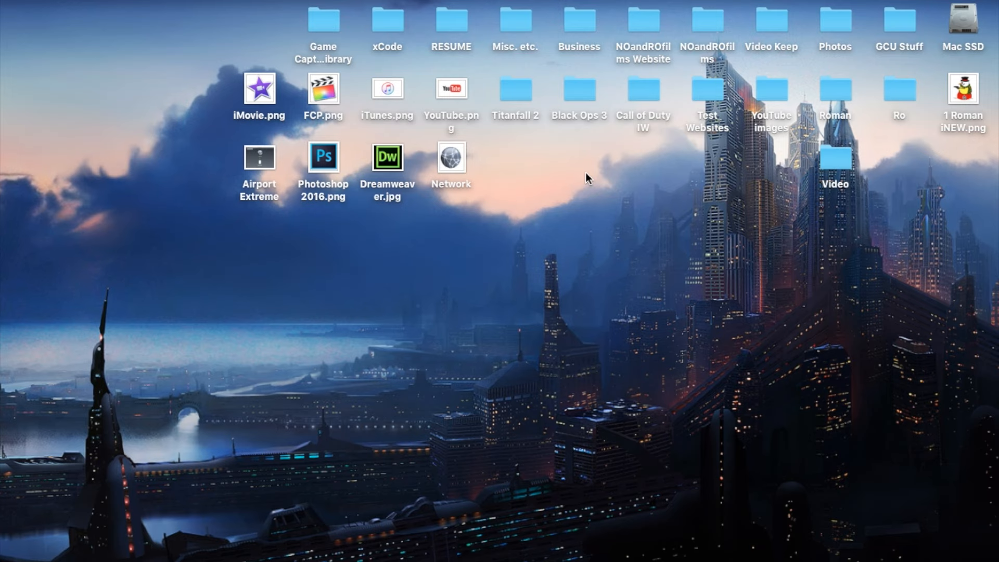
mouse_move(508, 178)
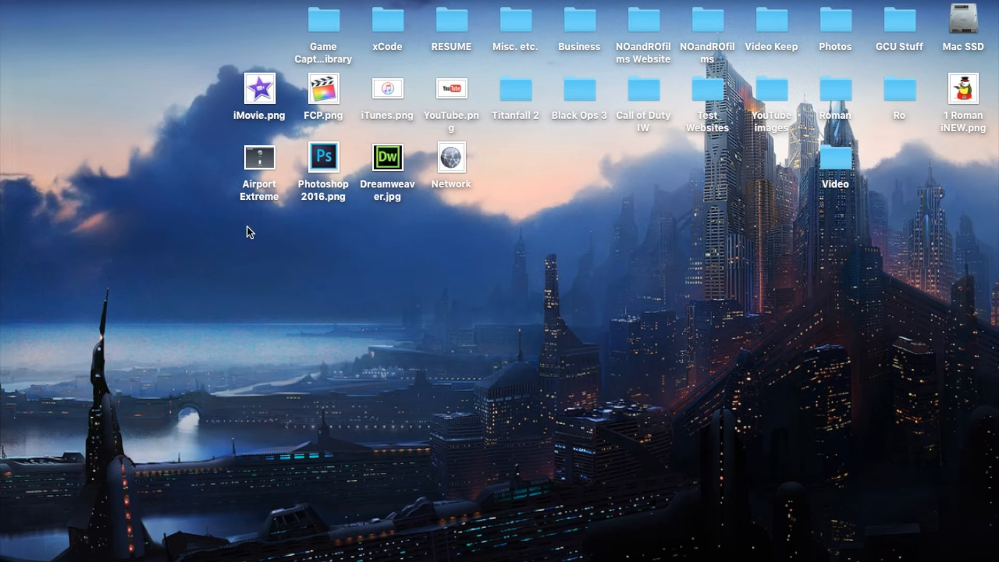
mouse_move(17, 145)
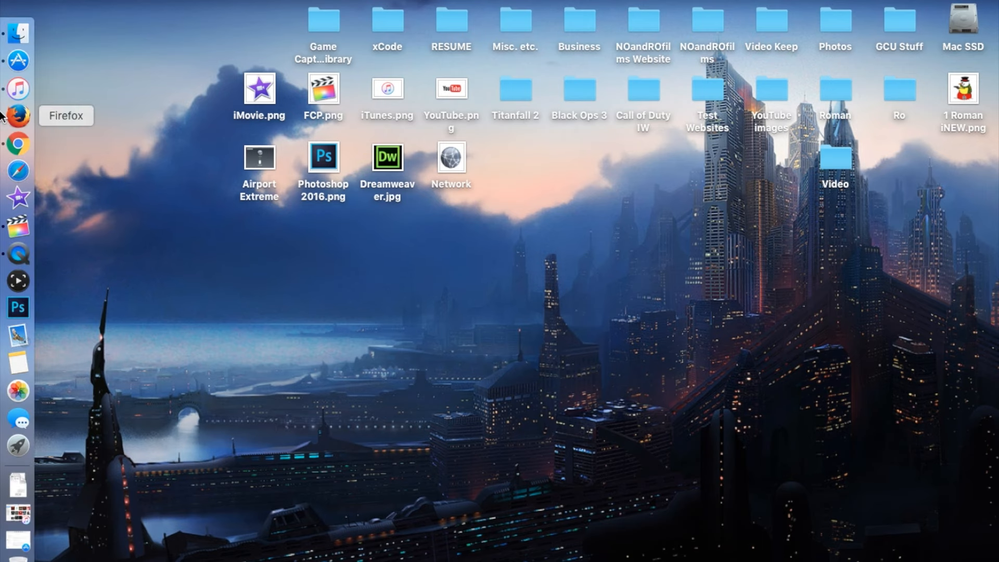
Open the App Store Updates page and recheck, confirming no updates and iTunes 12.4 installed.
click(19, 64)
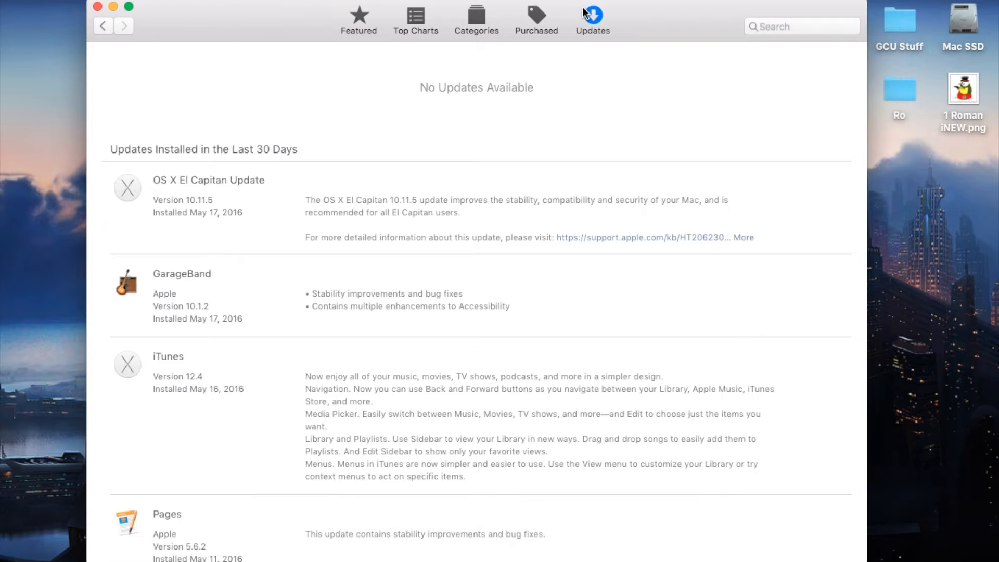
click(592, 19)
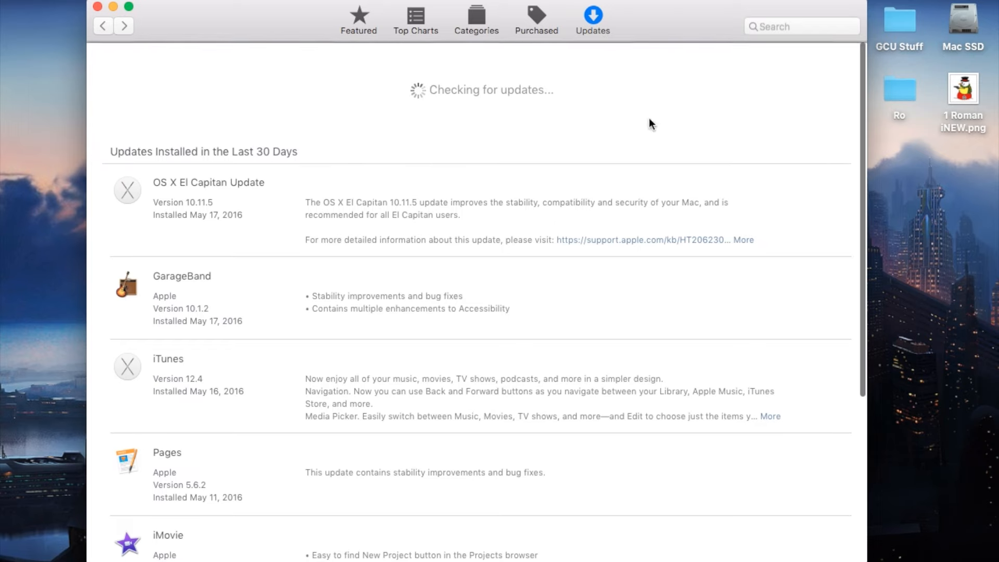
scroll(down, 3)
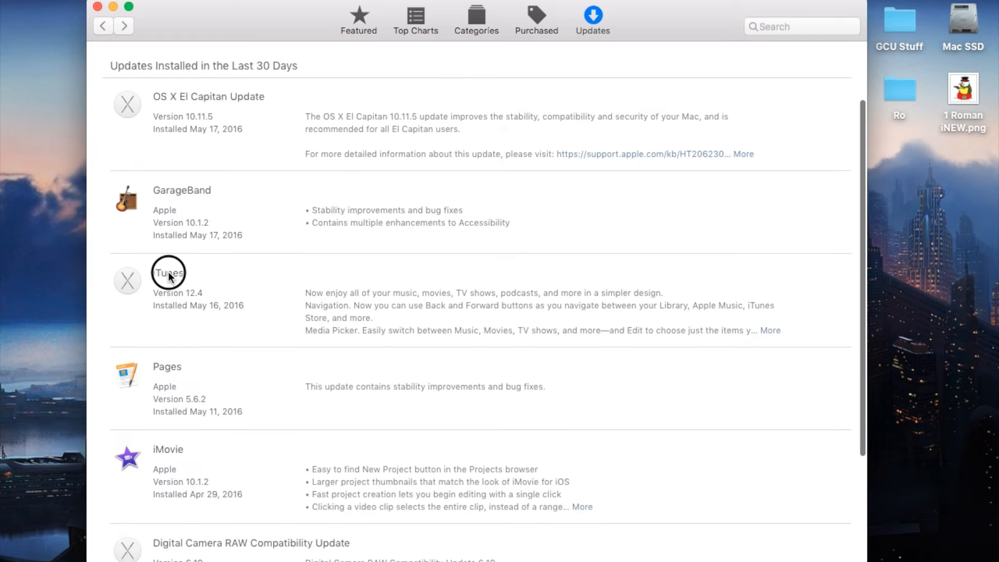
scroll(down, 3)
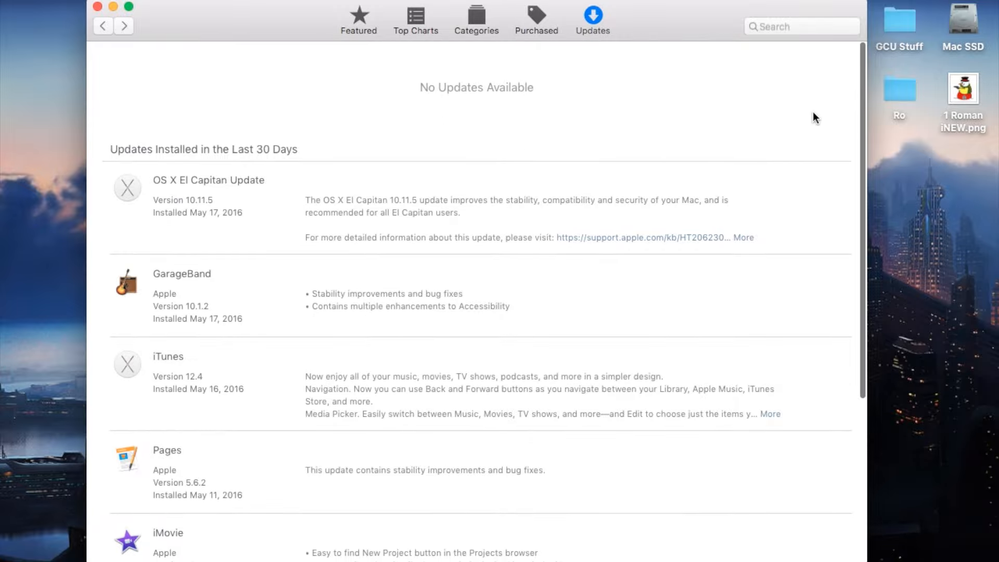
mouse_move(801, 108)
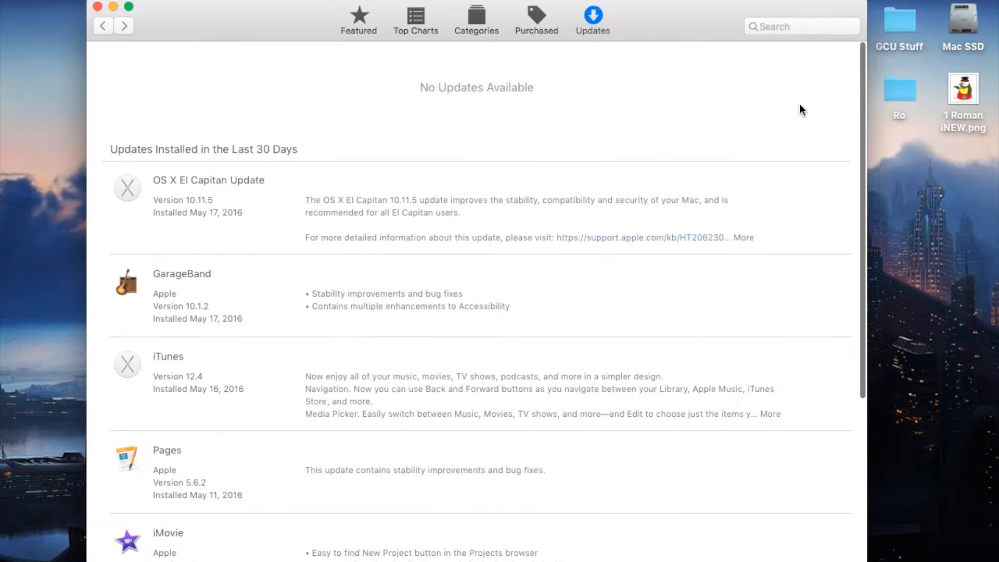
scroll(down, 3)
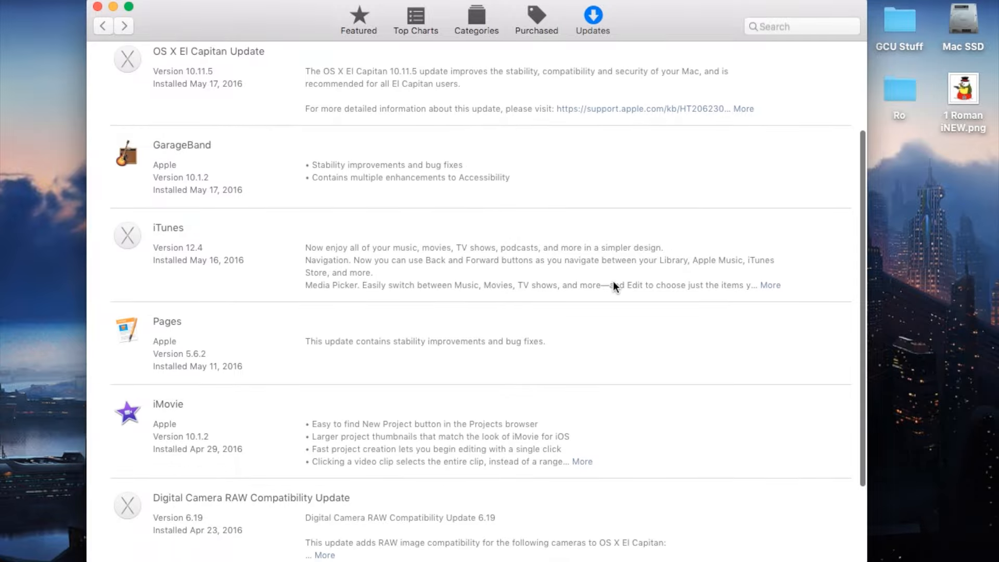
Expand the iTunes 12.4 entry to show its Library, Playlists and Menus notes.
click(769, 284)
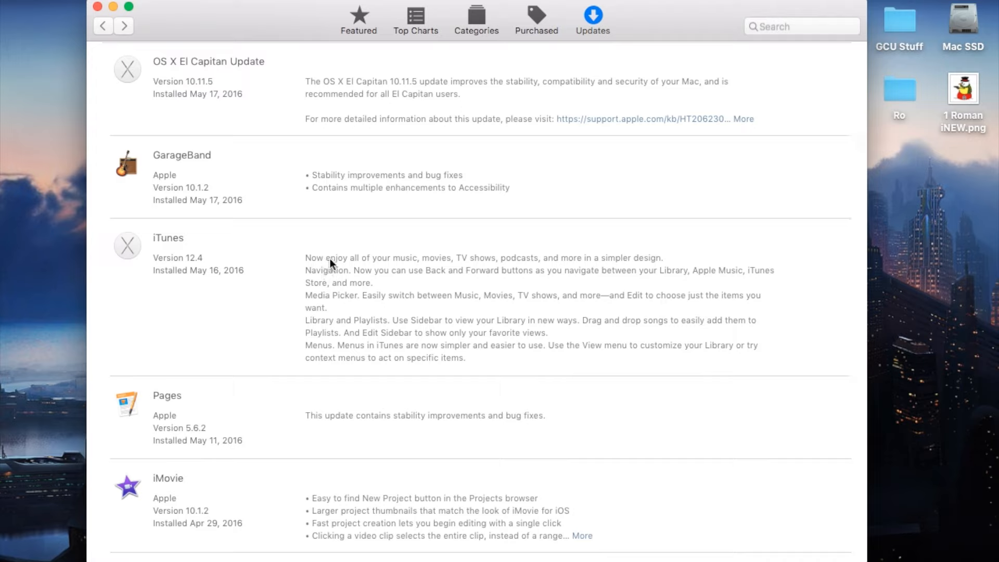
mouse_move(534, 267)
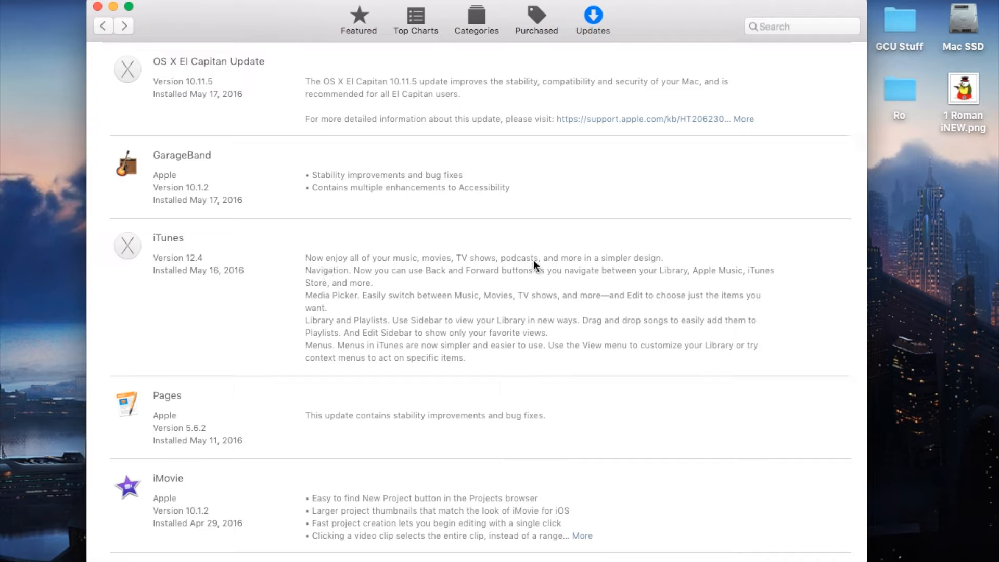
mouse_move(304, 299)
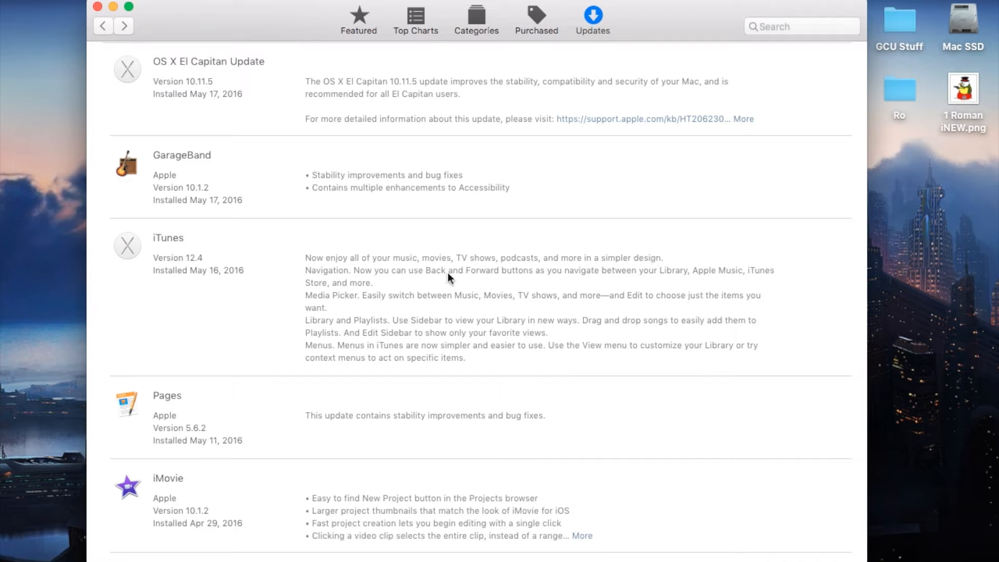
mouse_move(604, 278)
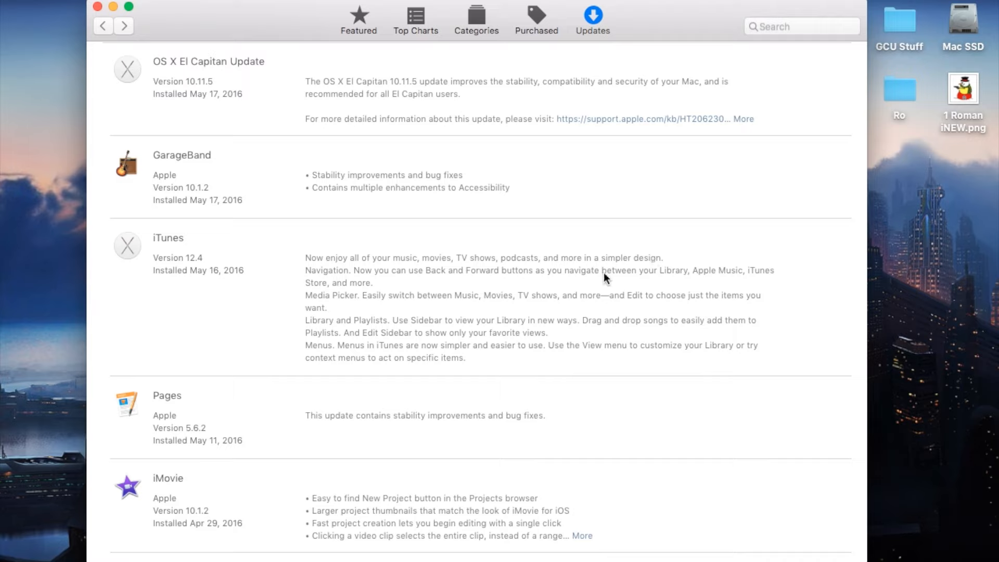
mouse_move(768, 281)
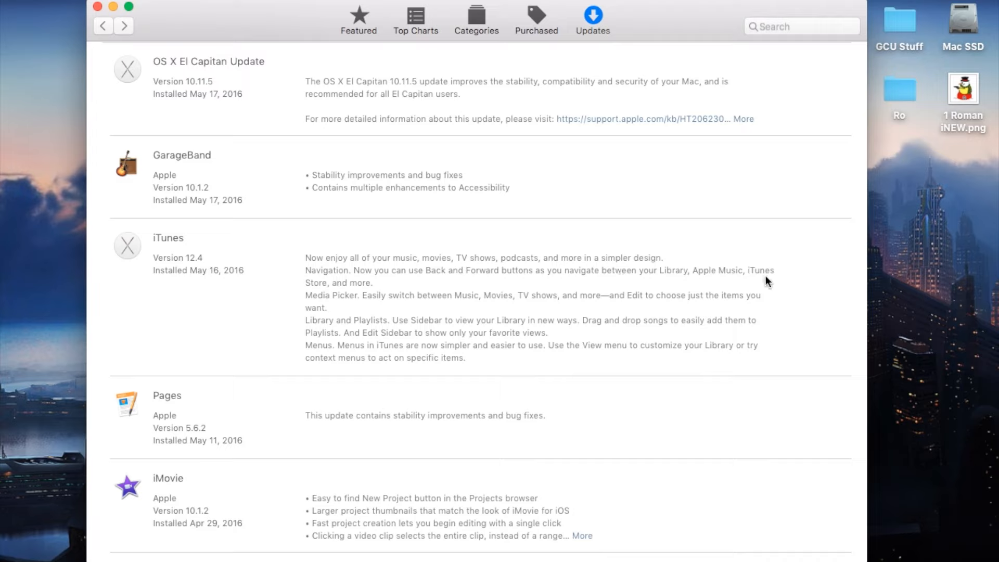
mouse_move(360, 316)
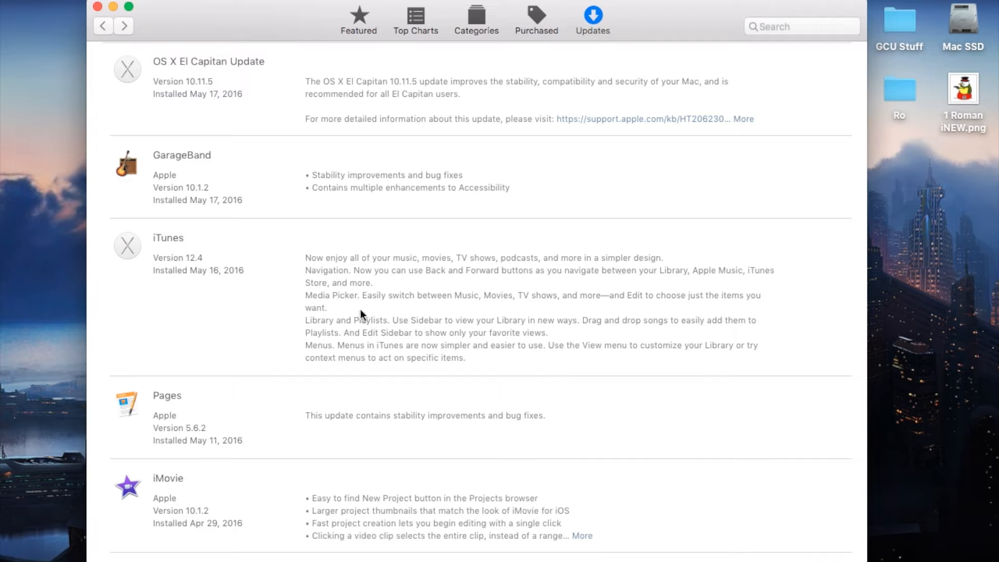
mouse_move(465, 305)
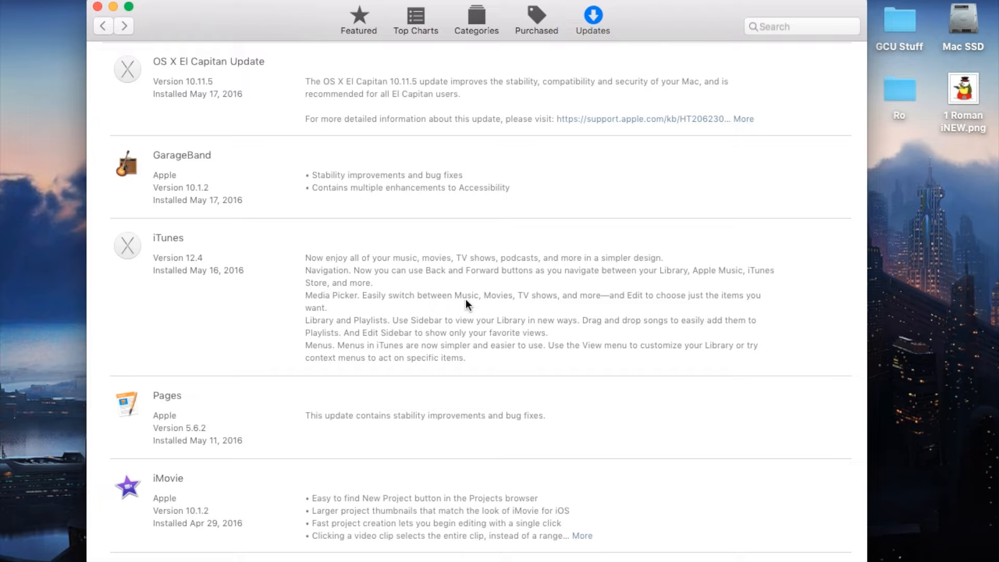
mouse_move(594, 304)
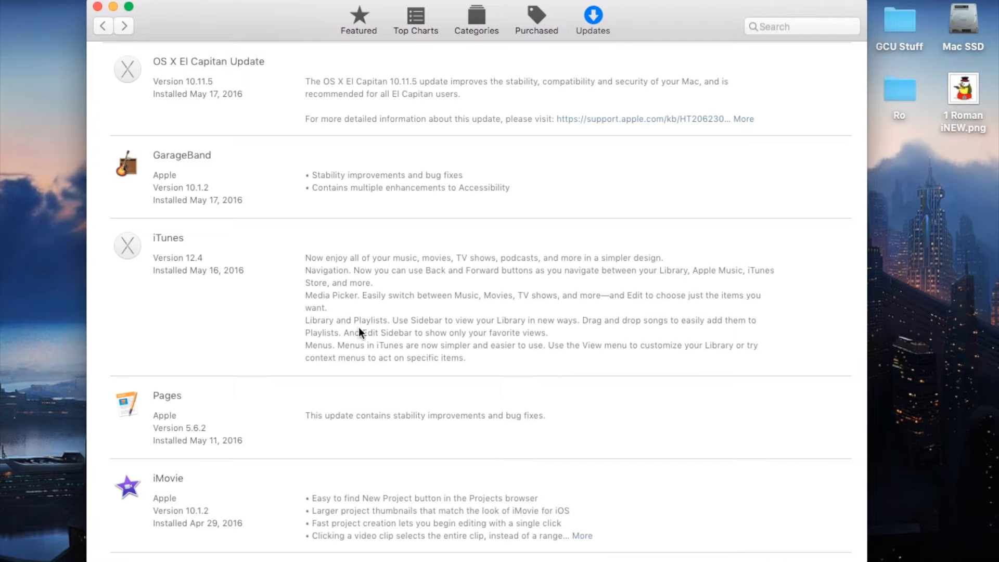
mouse_move(463, 330)
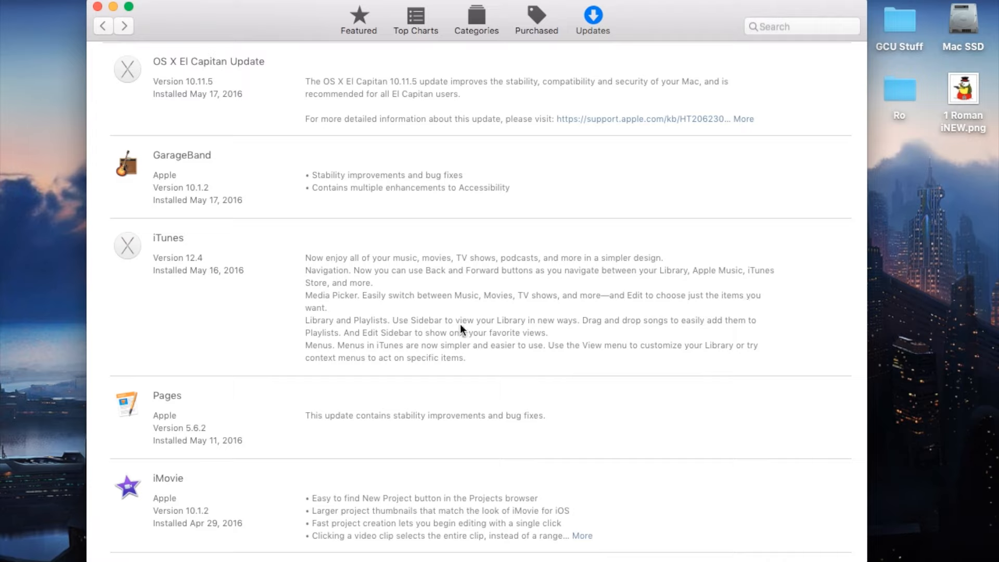
mouse_move(605, 329)
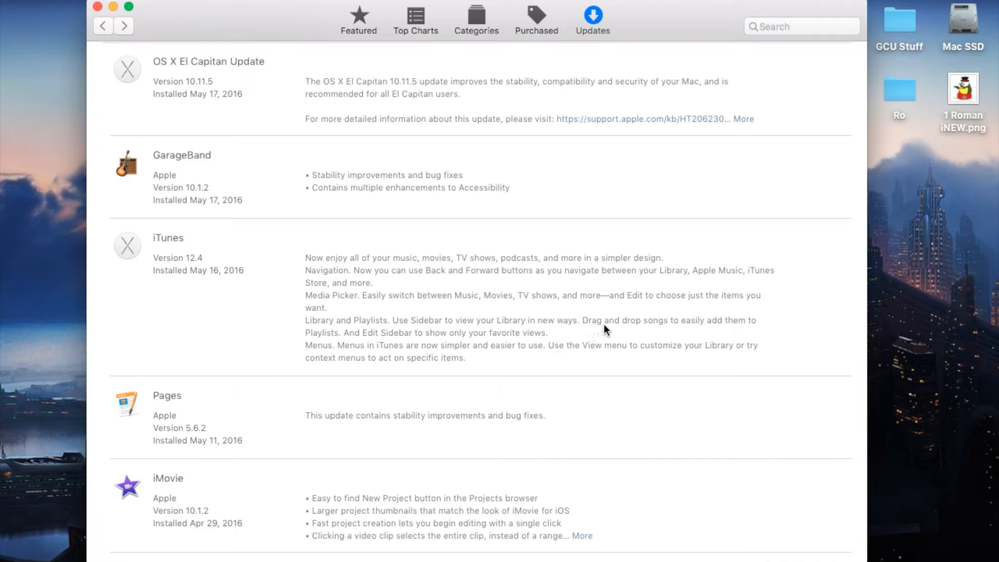
mouse_move(703, 335)
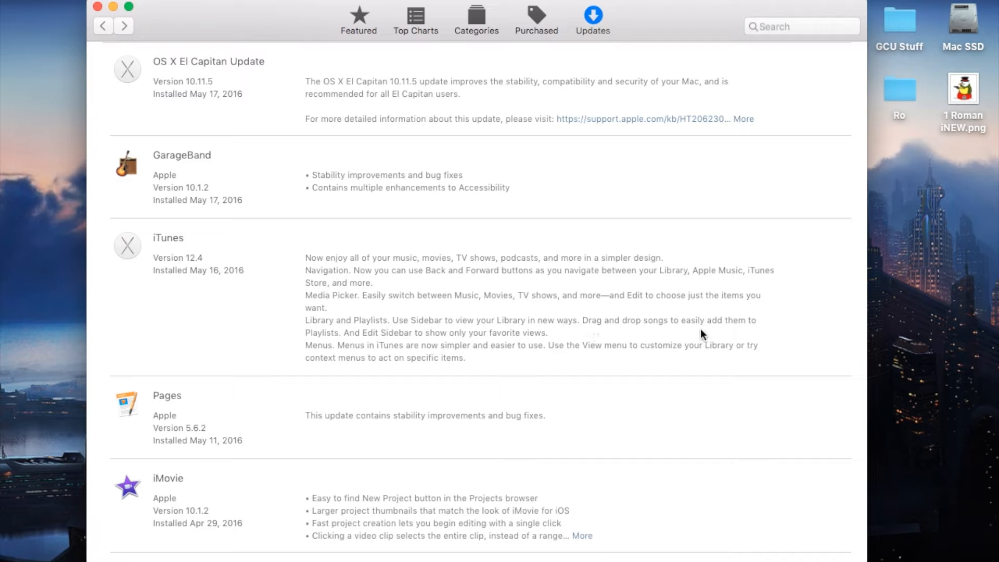
mouse_move(394, 348)
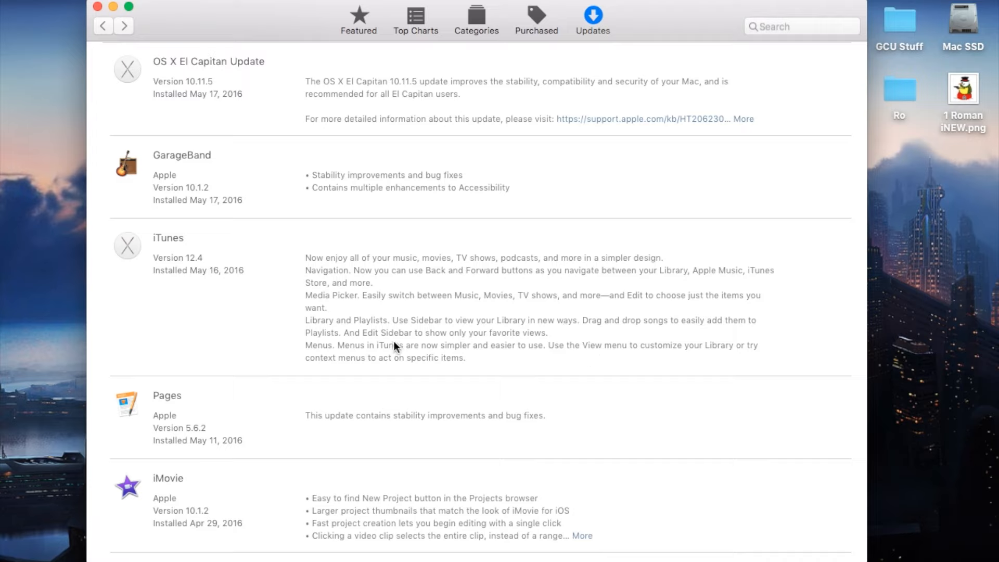
mouse_move(473, 343)
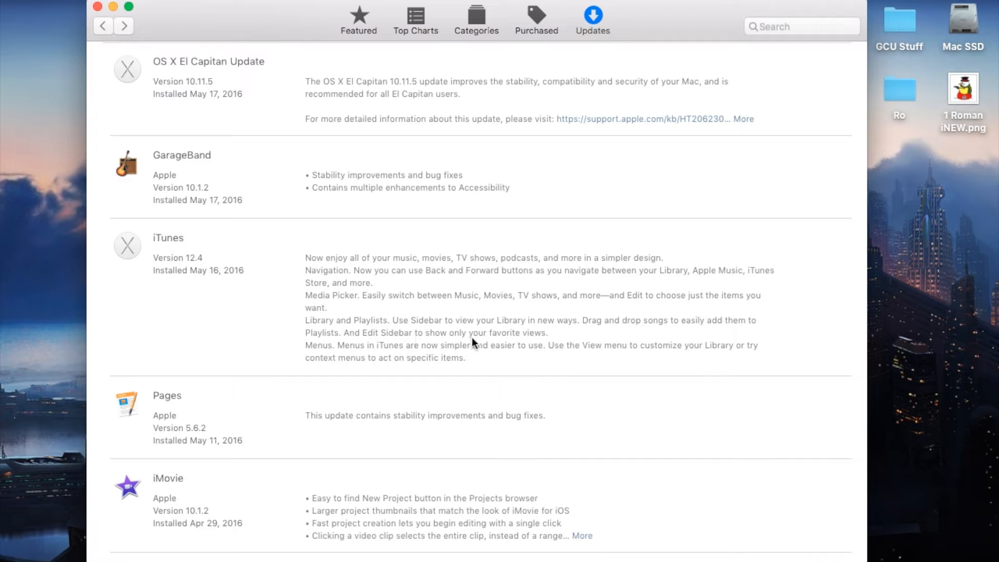
mouse_move(336, 358)
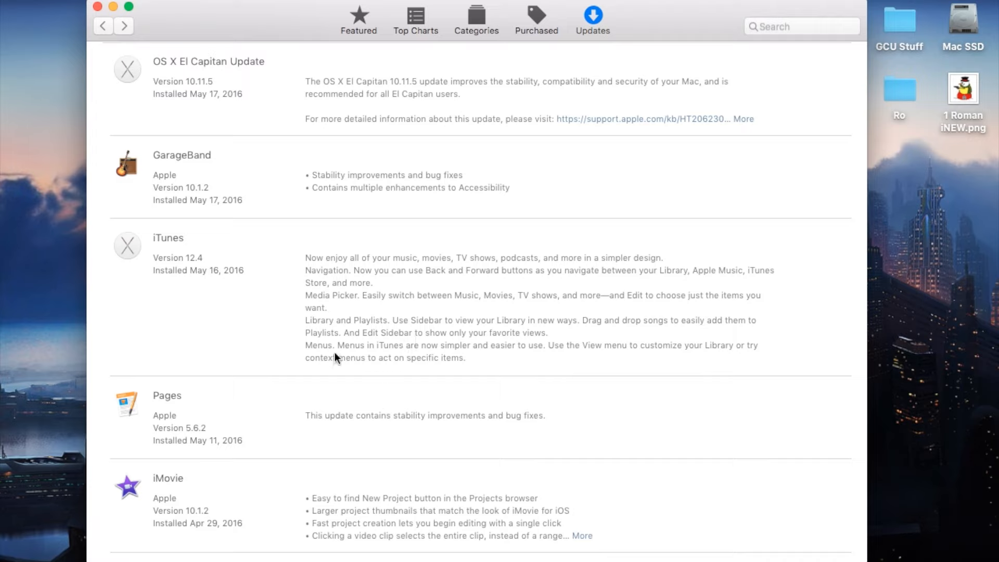
mouse_move(476, 354)
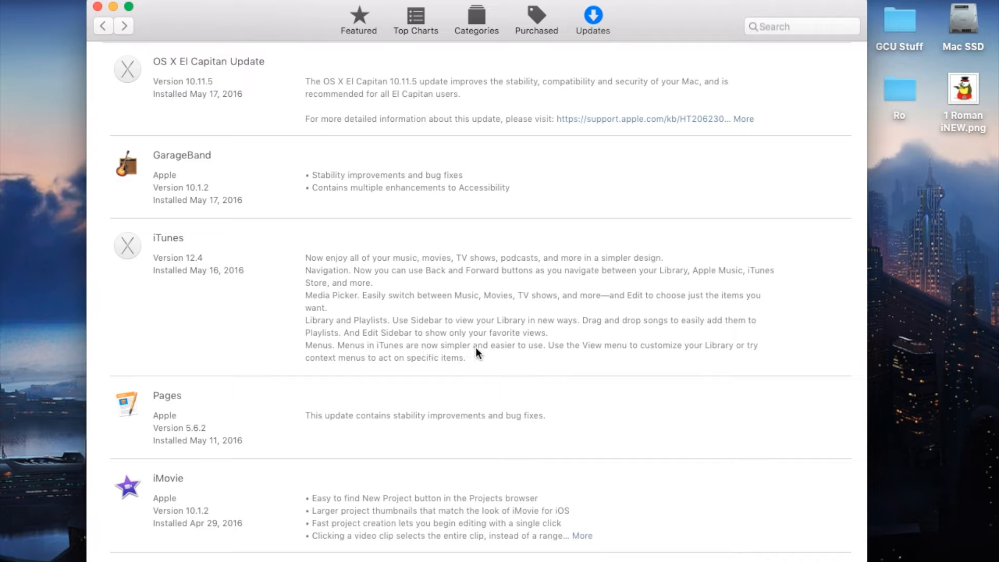
mouse_move(576, 354)
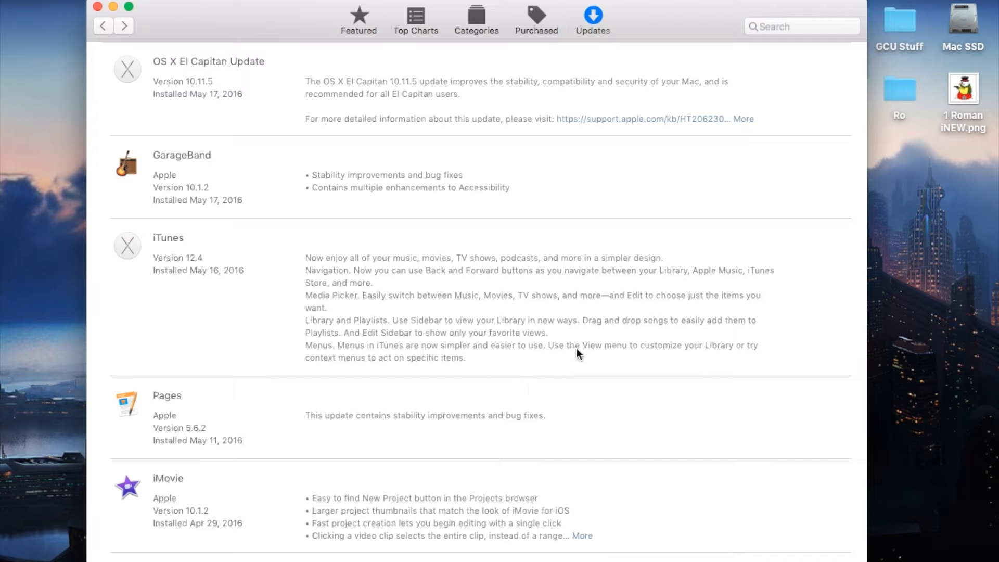
mouse_move(680, 355)
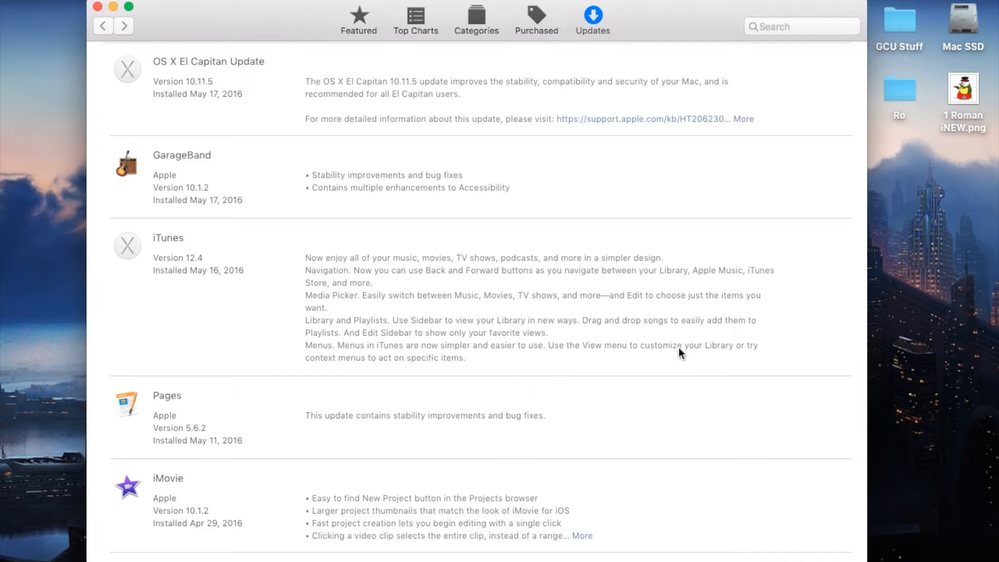
mouse_move(347, 368)
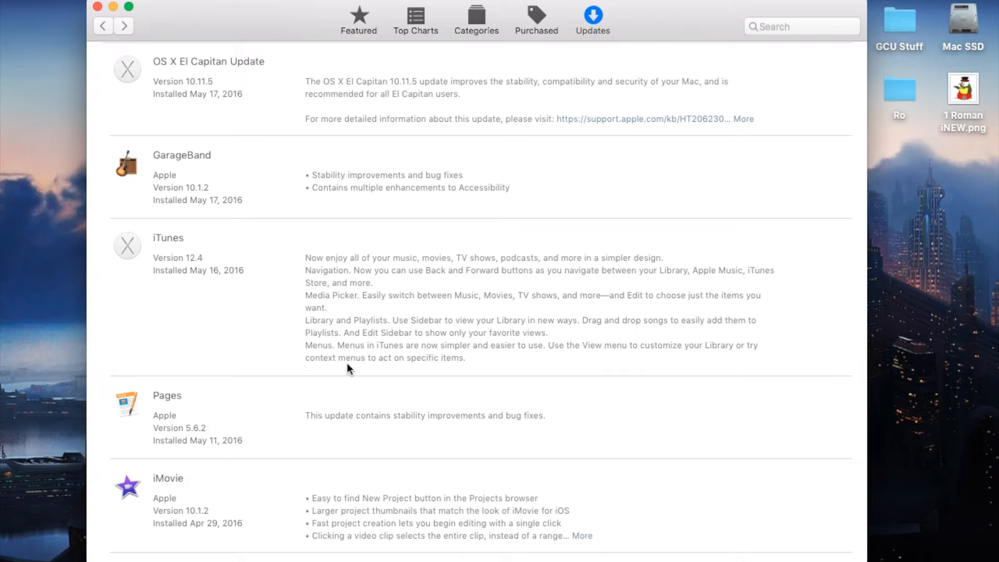
mouse_move(415, 371)
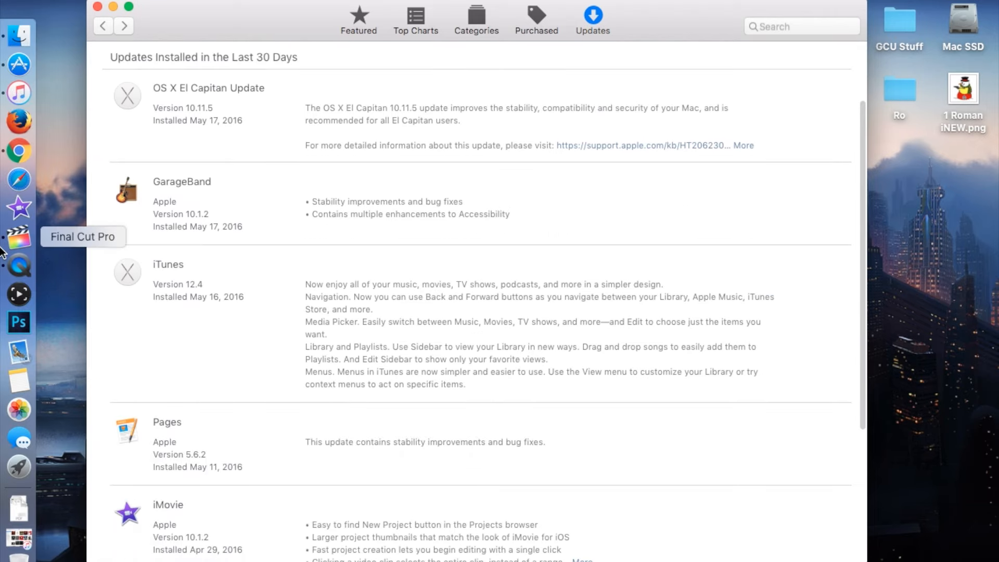
mouse_move(19, 93)
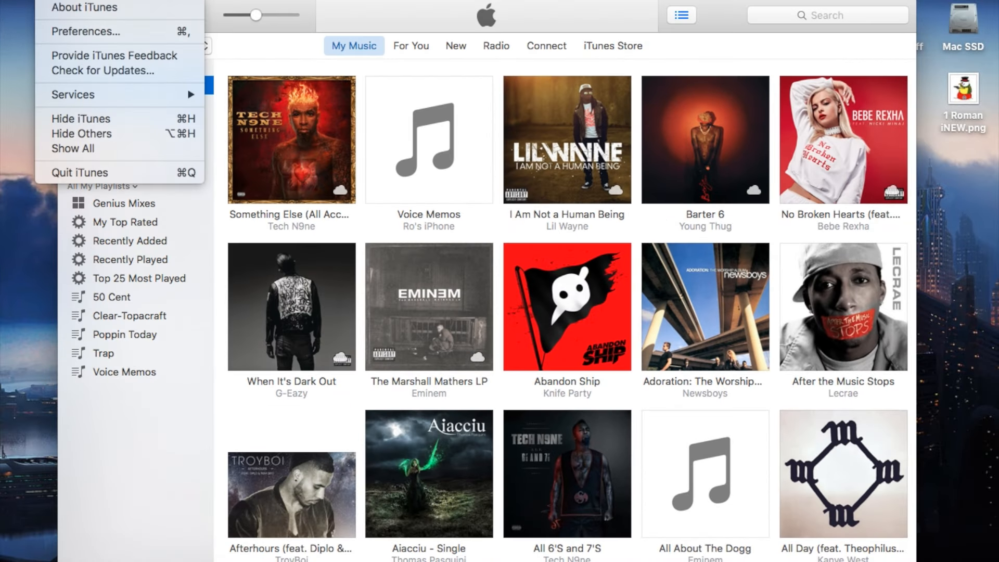
click(85, 7)
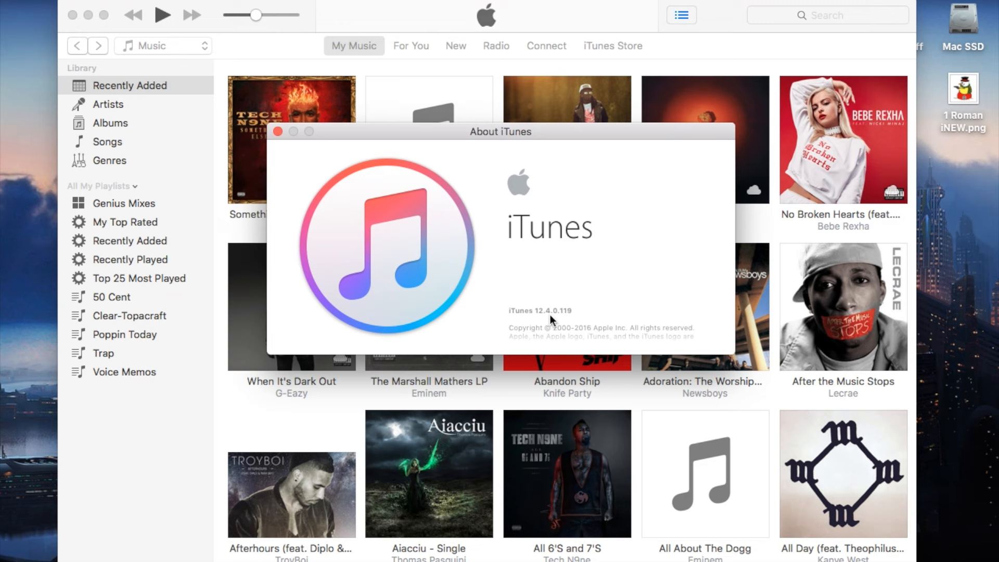
click(277, 132)
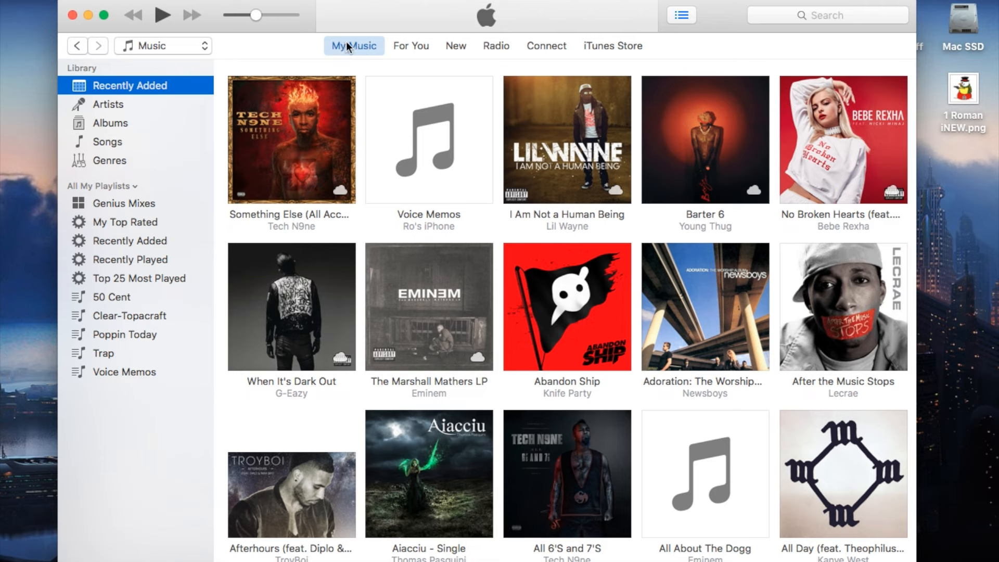
mouse_move(113, 469)
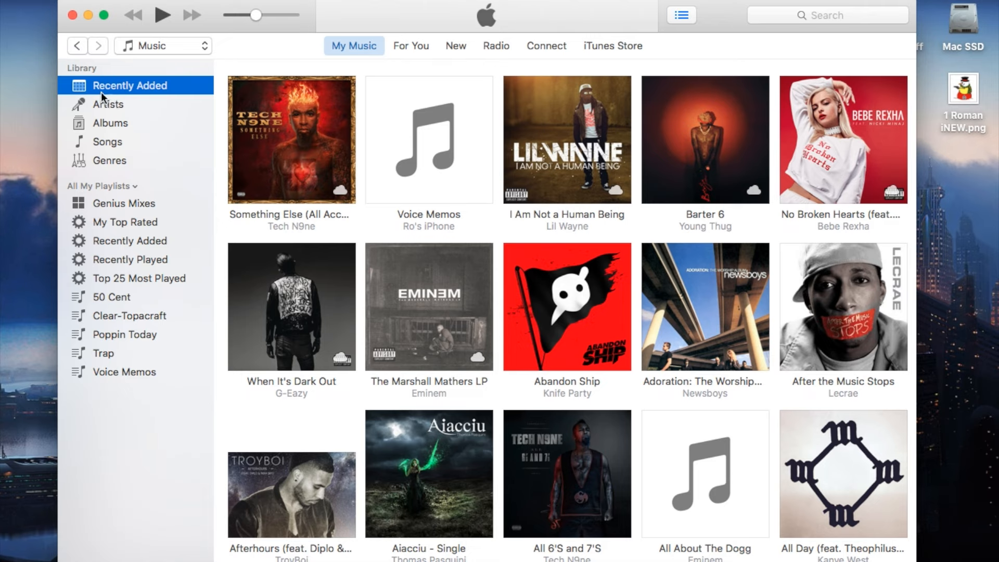
mouse_move(118, 127)
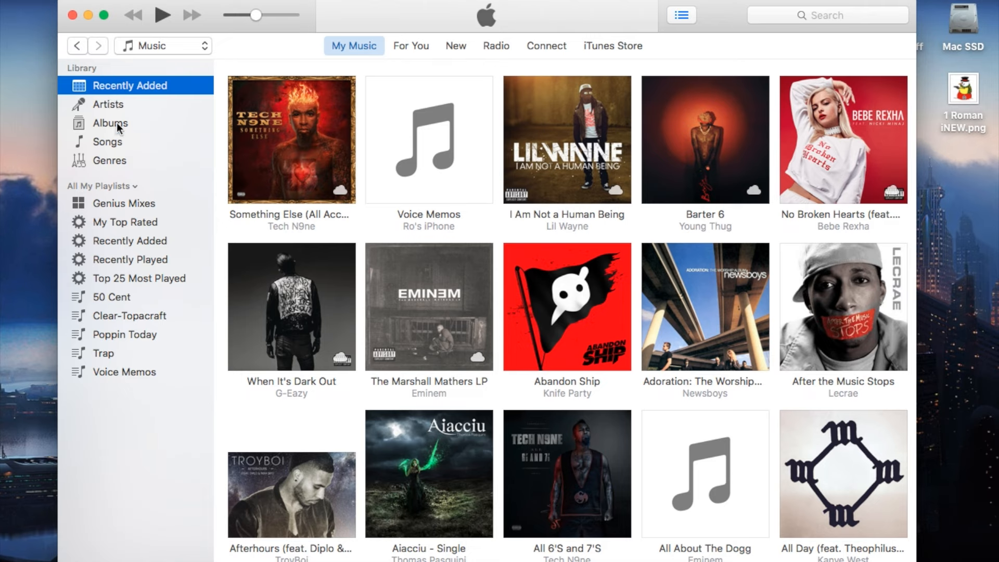
mouse_move(144, 228)
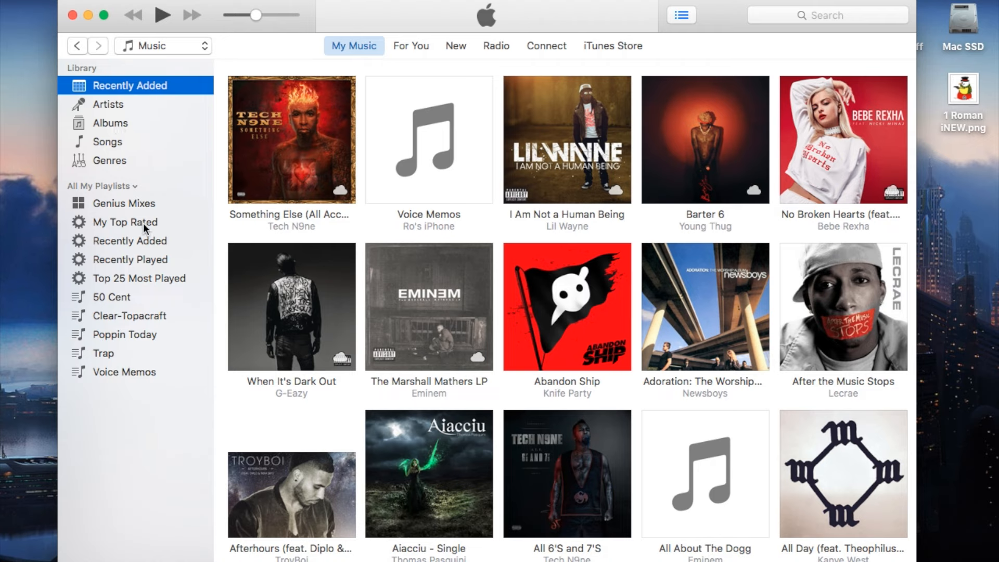
mouse_move(140, 408)
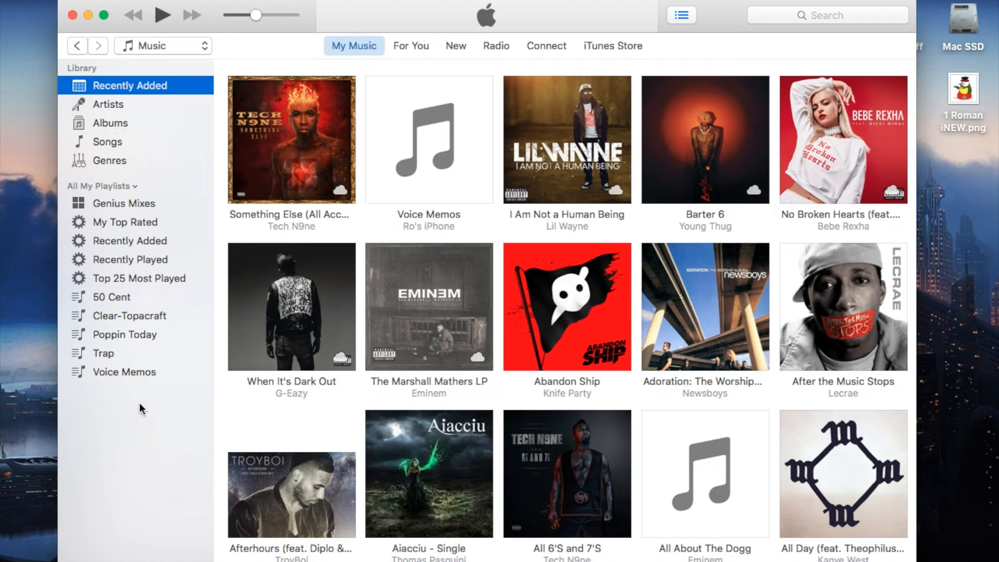
mouse_move(871, 53)
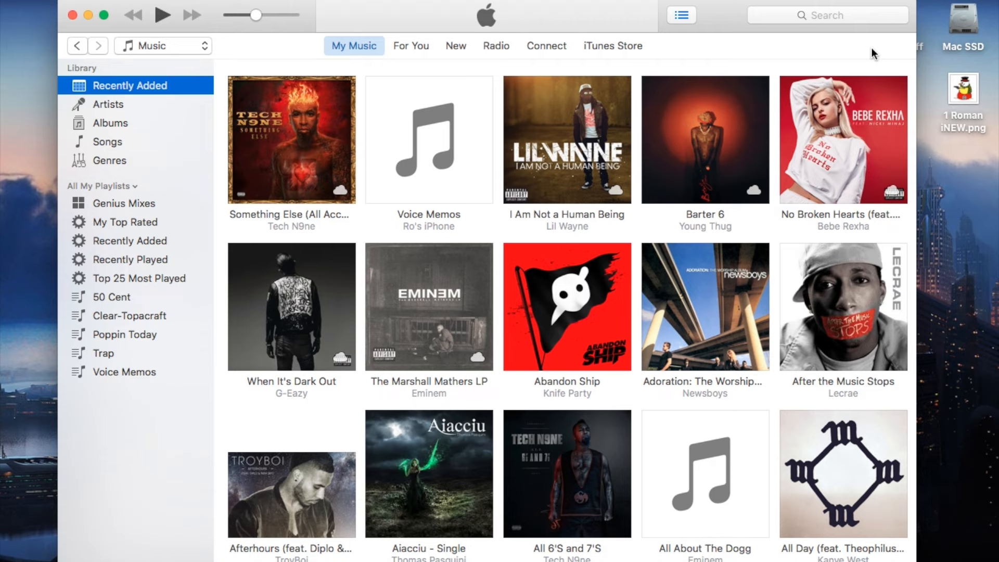
mouse_move(884, 47)
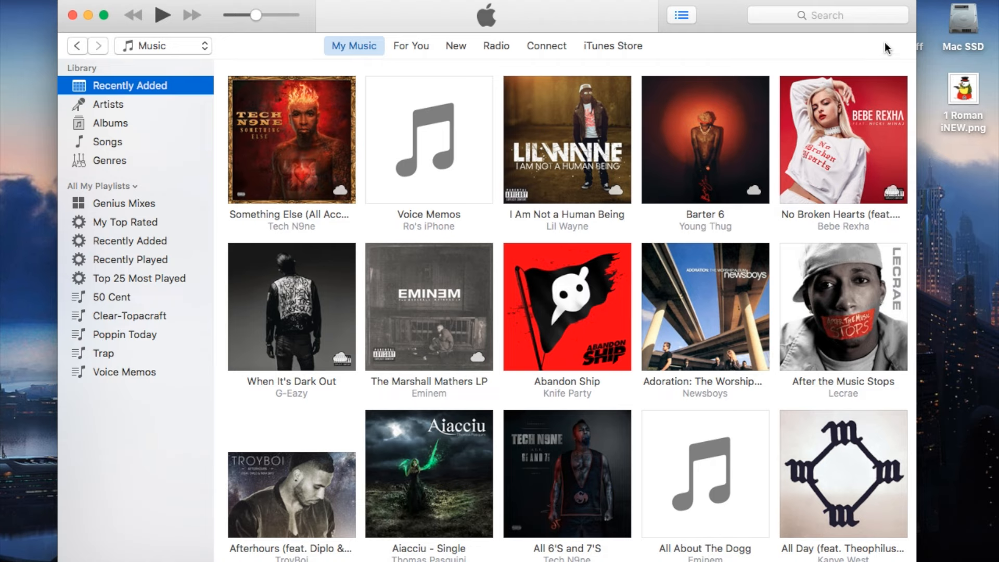
mouse_move(157, 97)
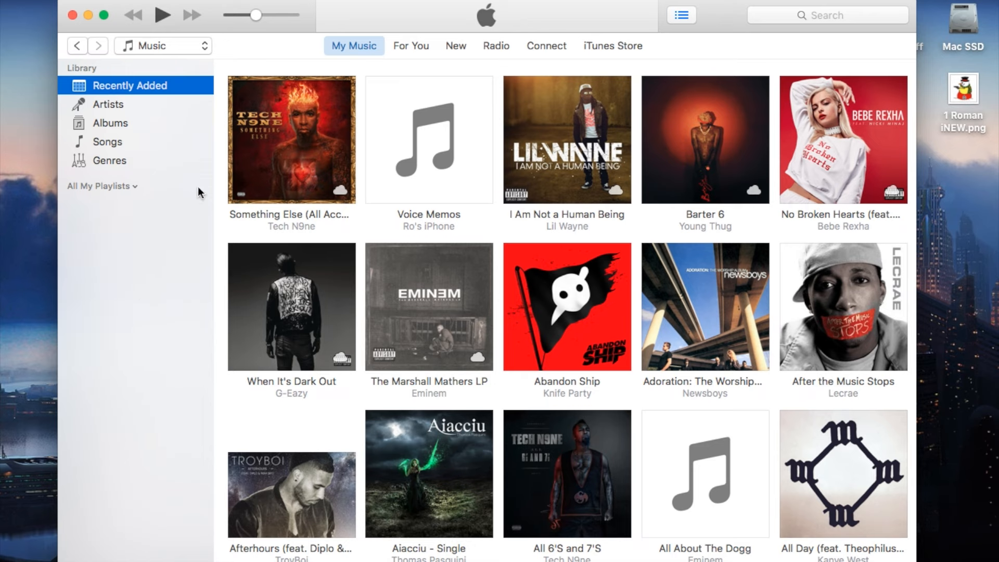
click(101, 185)
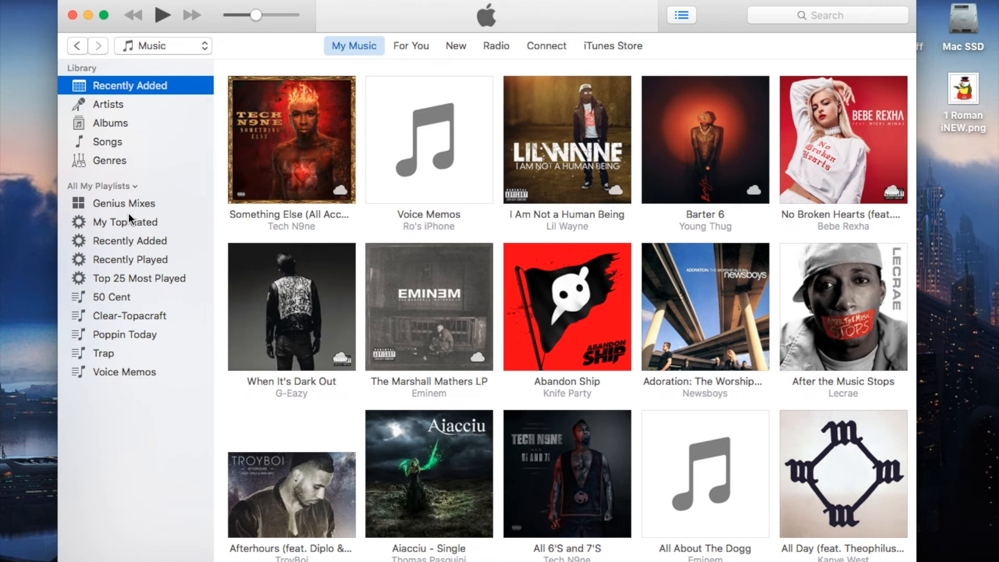
mouse_move(161, 141)
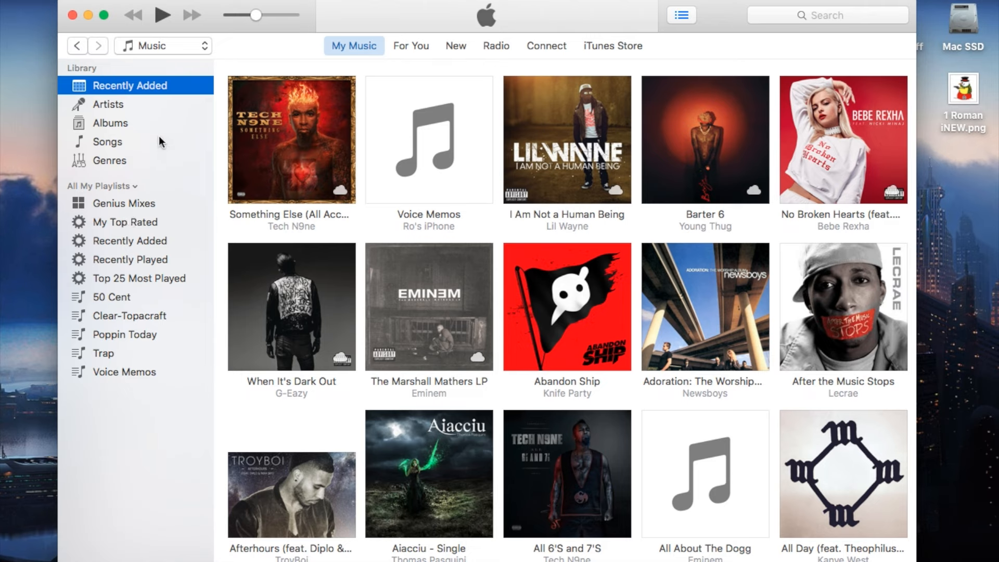
click(81, 68)
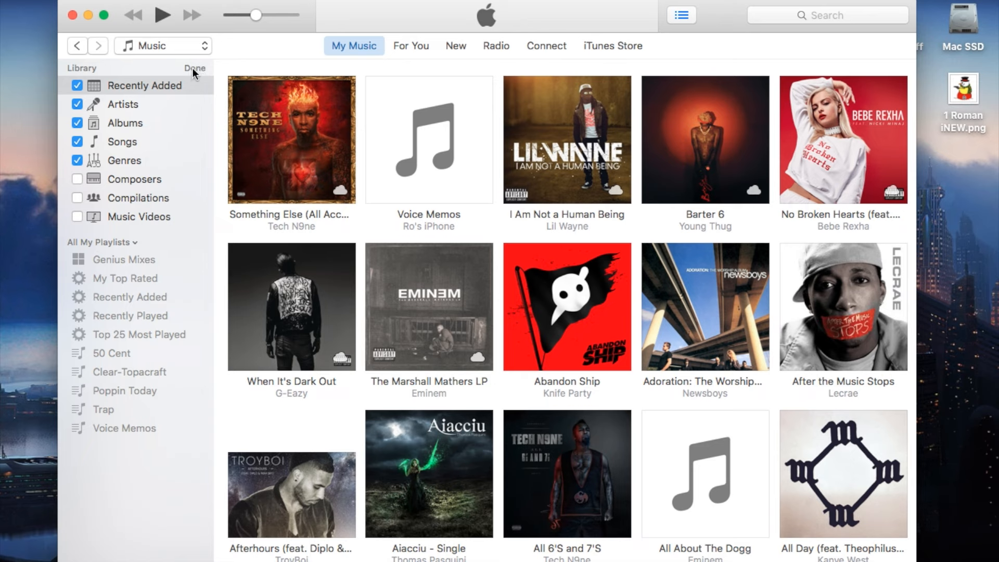
click(195, 68)
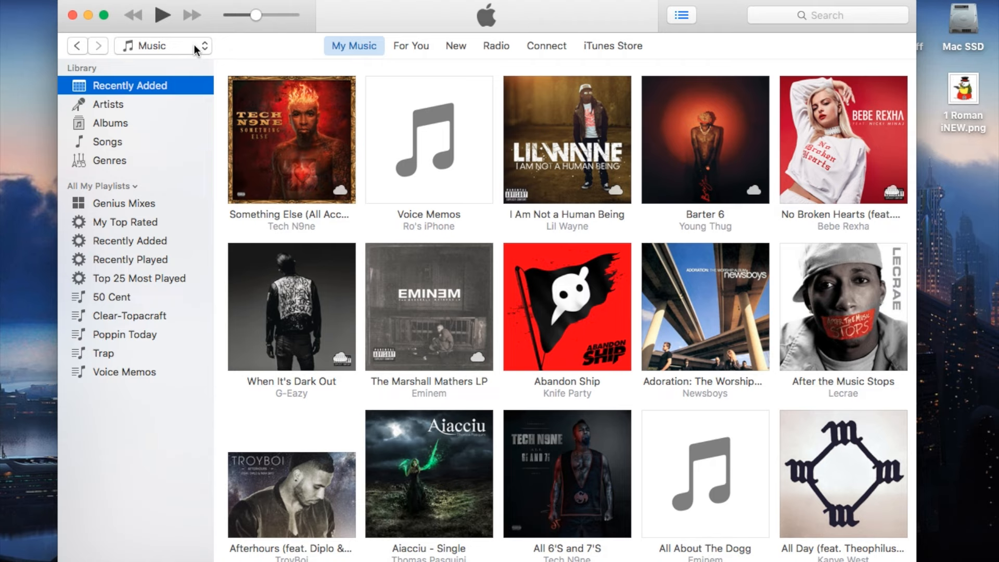
Edit the media-kind menu to include Apps alongside Music, Movies and TV Shows.
click(162, 45)
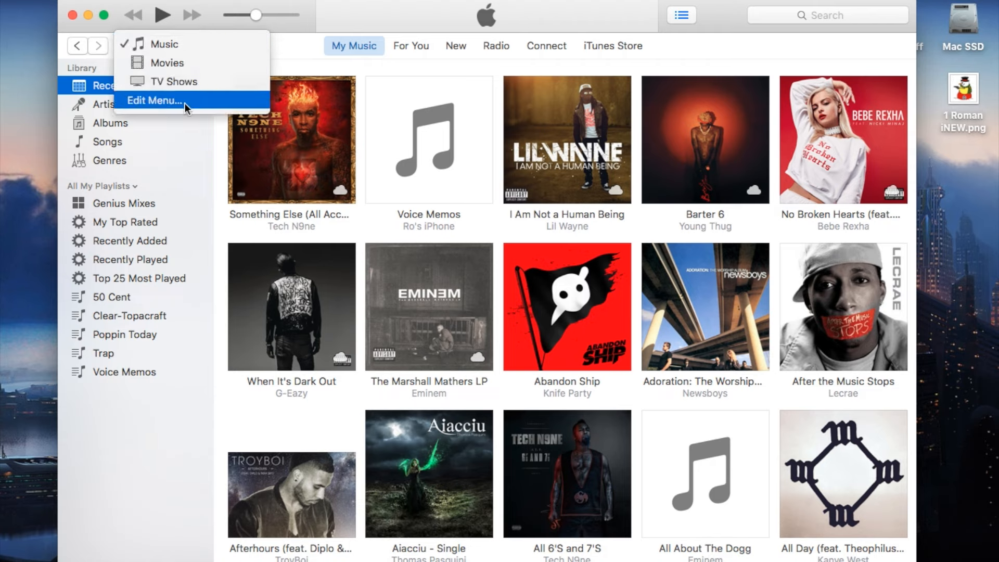
click(155, 101)
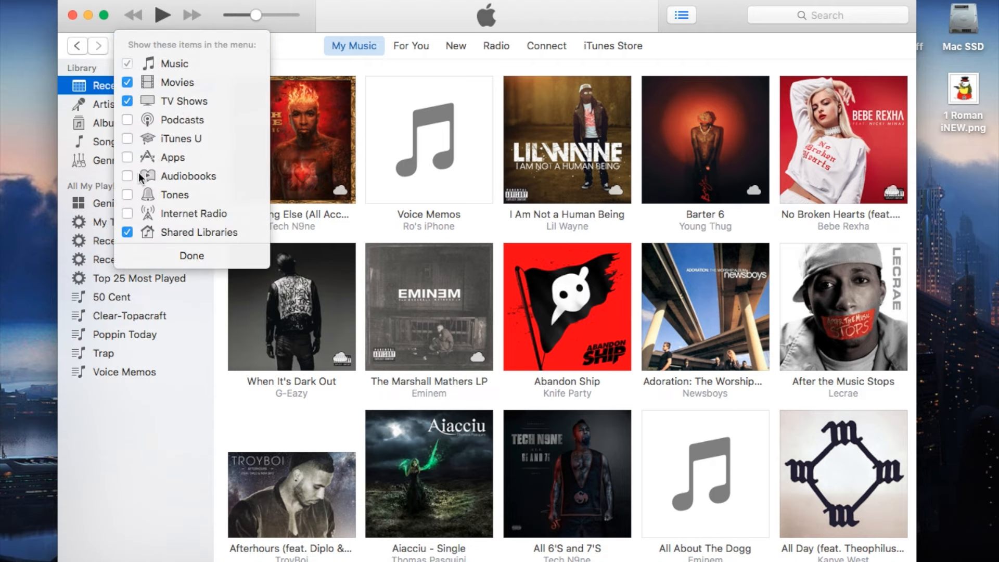
mouse_move(125, 159)
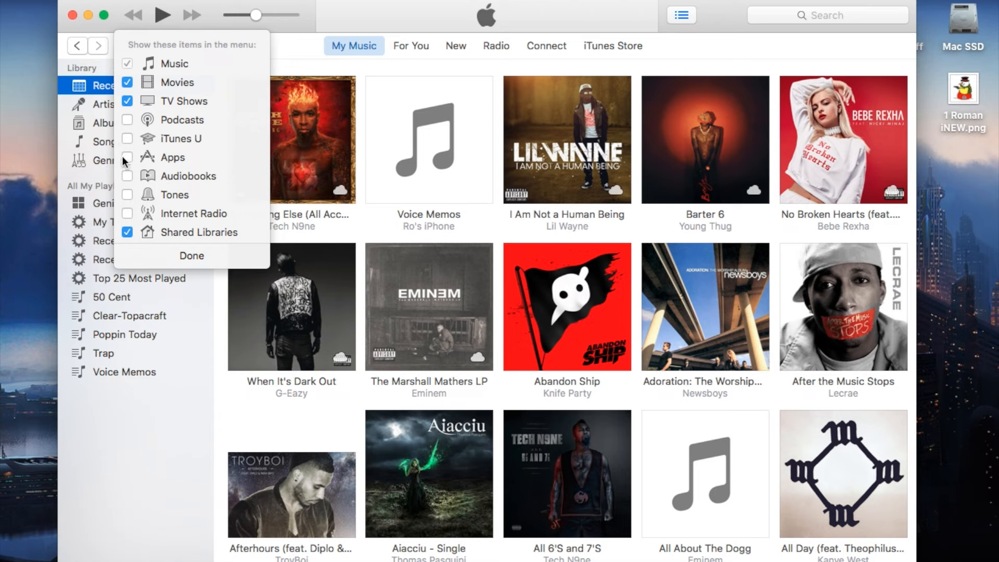
click(191, 255)
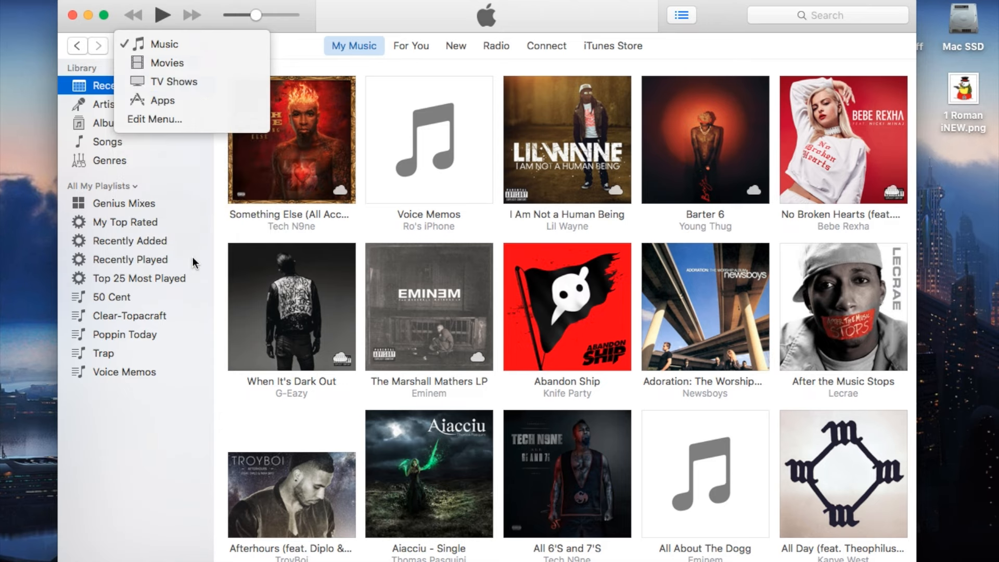
click(164, 43)
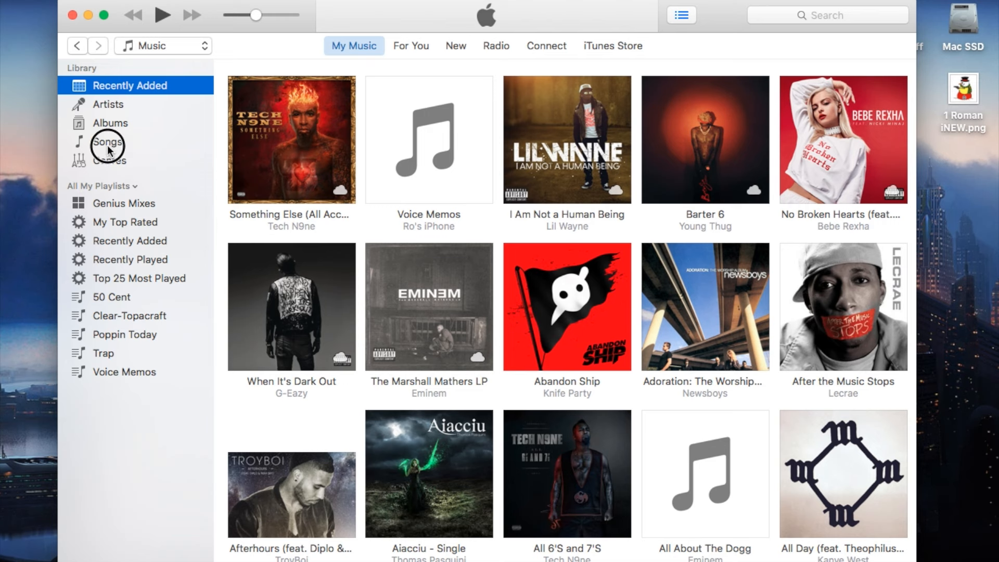
mouse_move(426, 56)
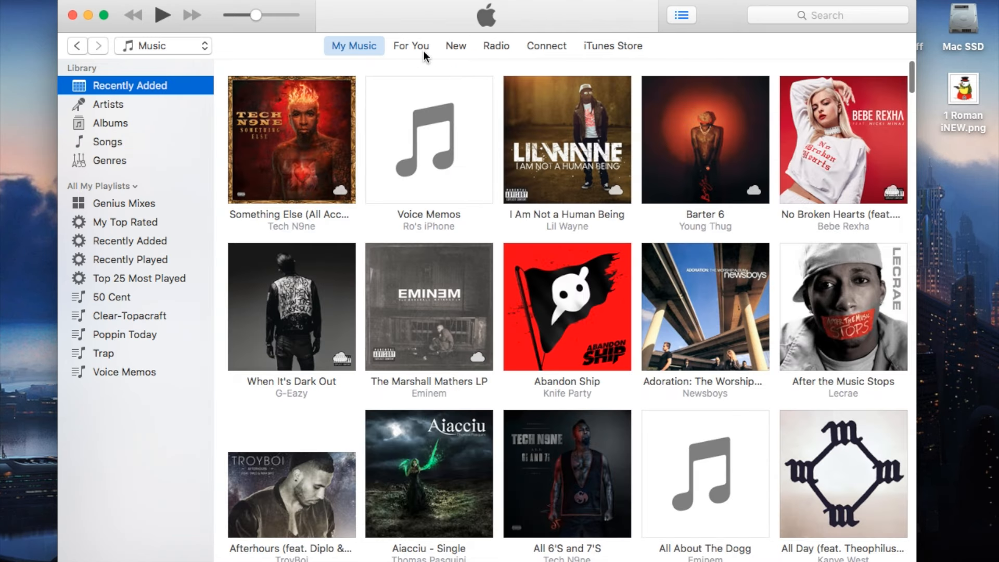
click(410, 45)
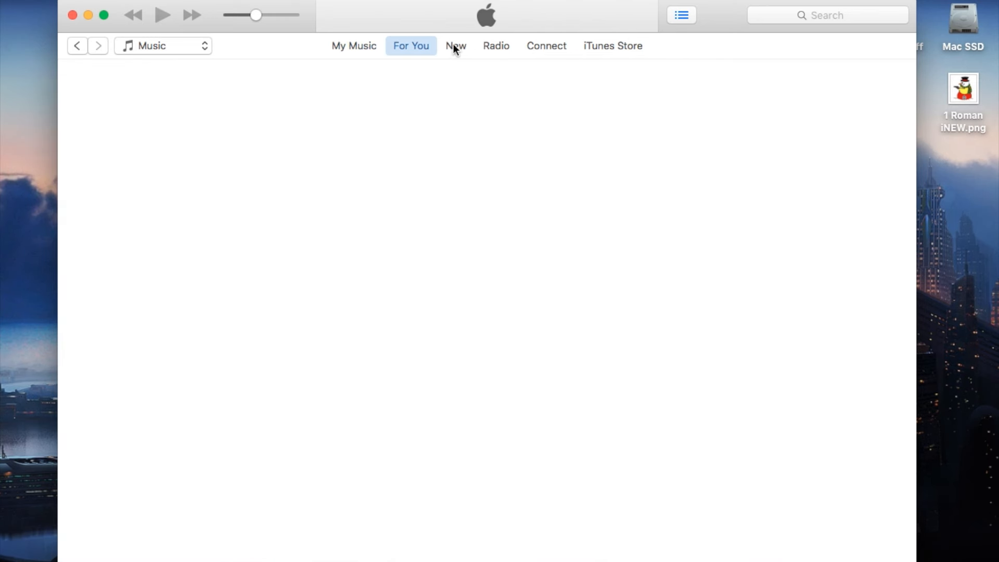
click(456, 46)
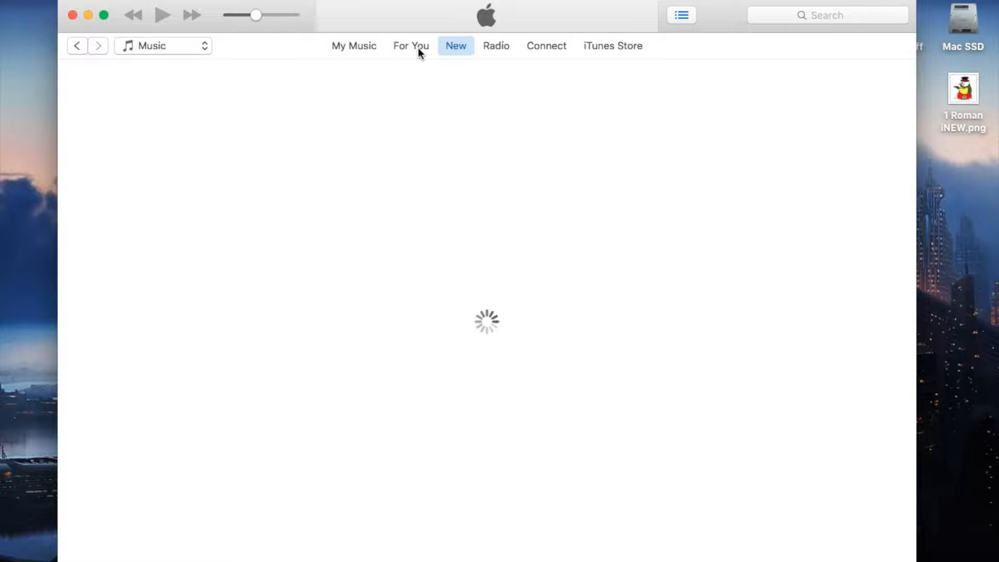
click(613, 45)
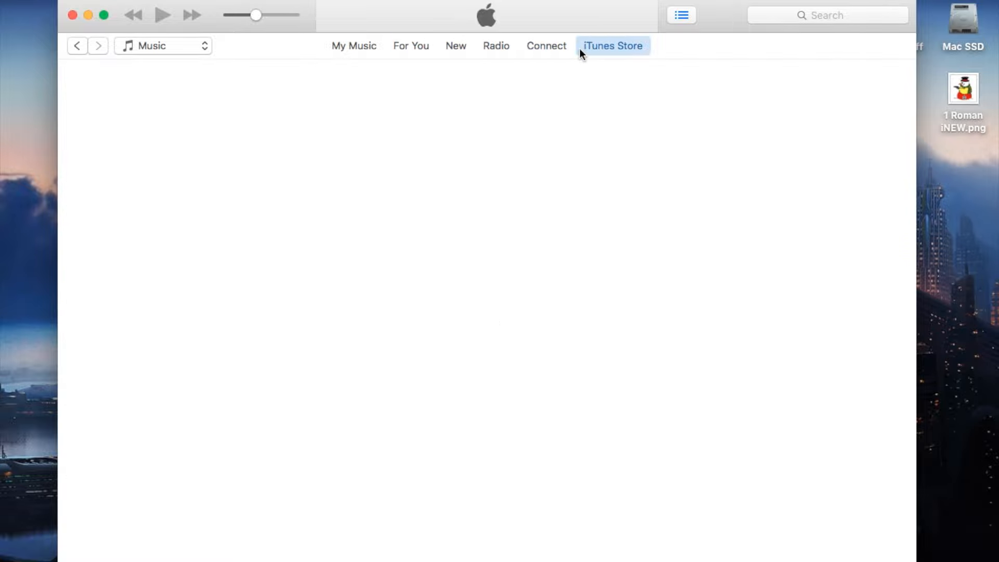
click(353, 46)
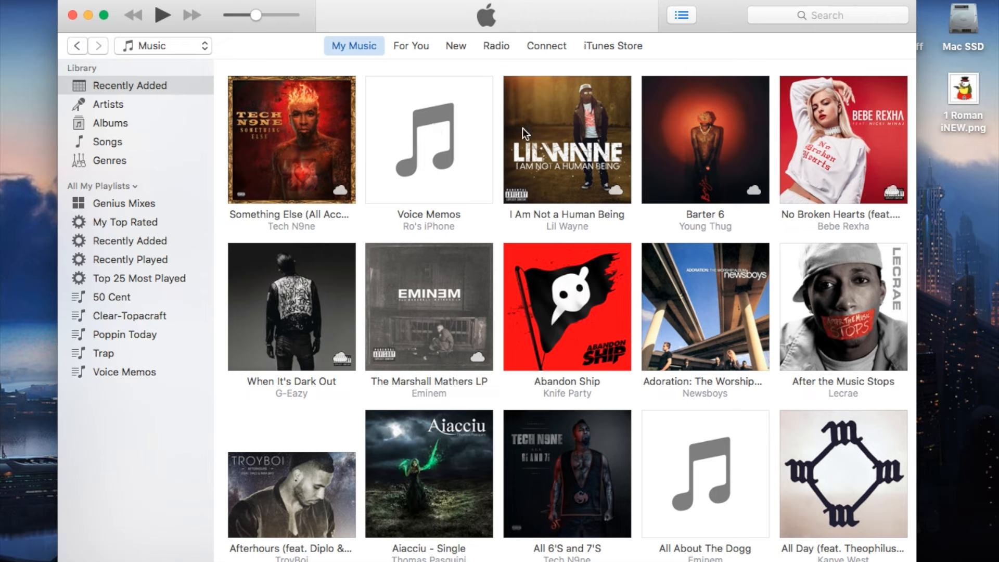
mouse_move(157, 120)
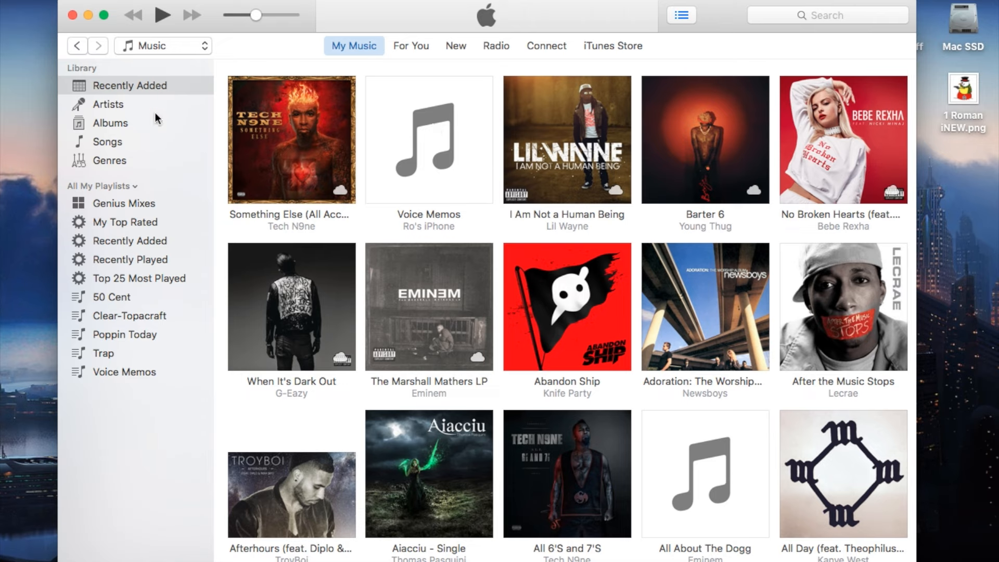
mouse_move(270, 282)
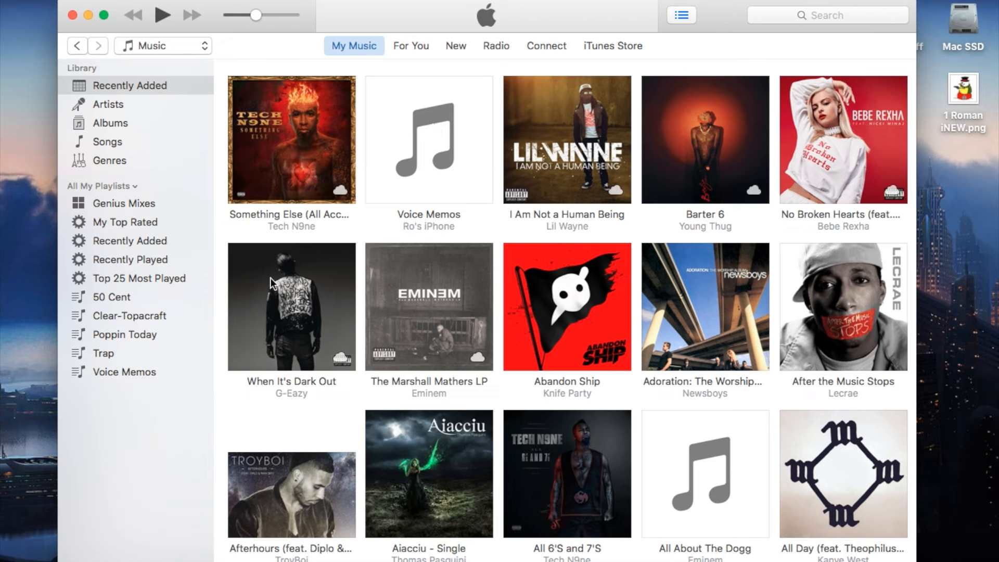
mouse_move(321, 330)
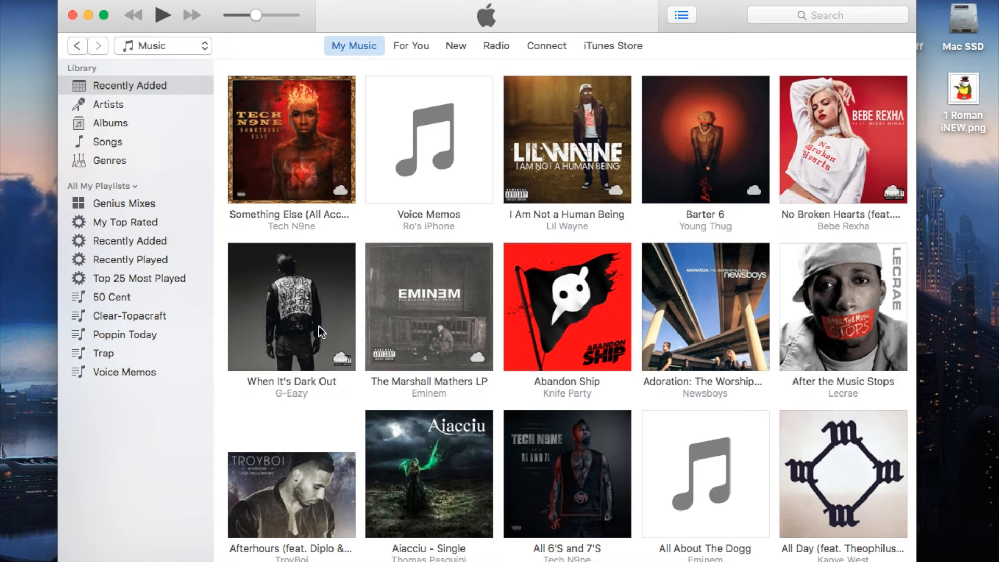
mouse_move(113, 448)
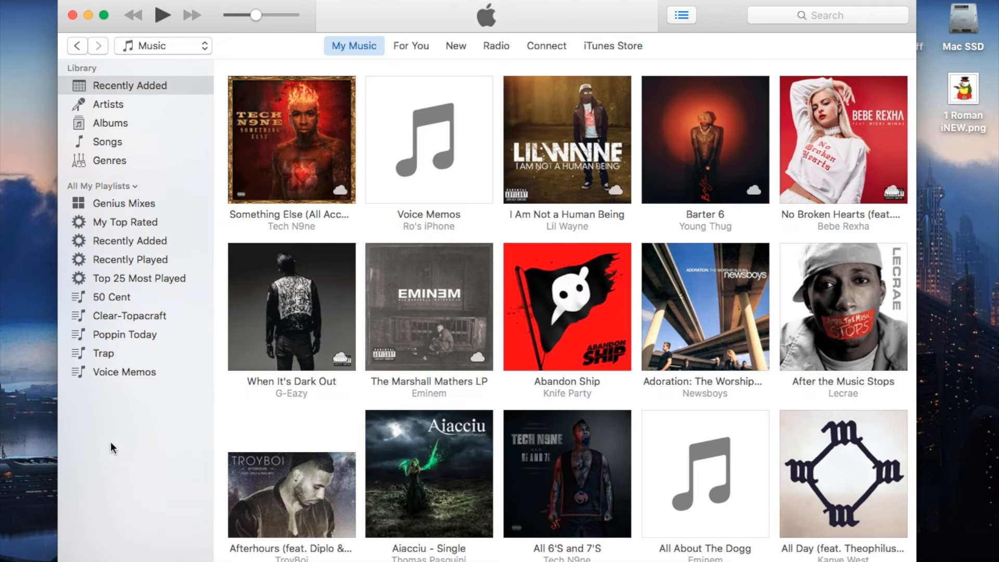